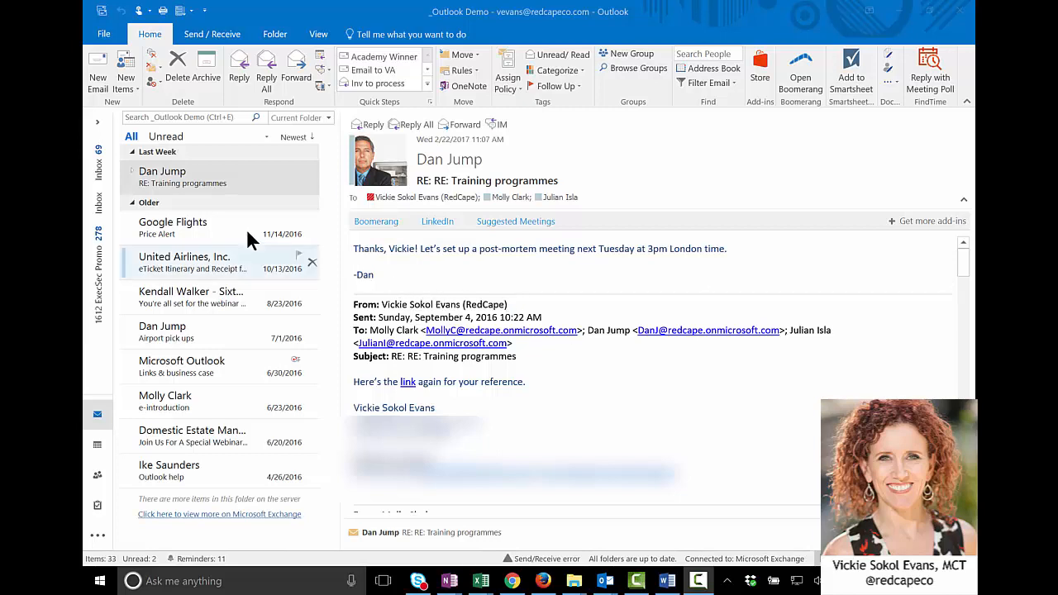
pyautogui.moveTo(232, 178)
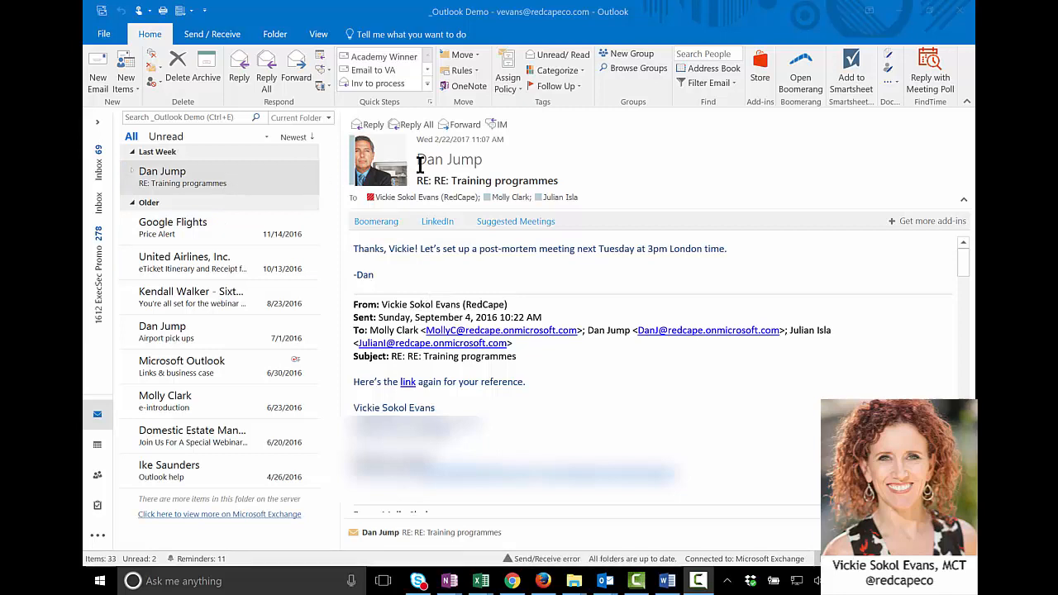
pyautogui.moveTo(503, 211)
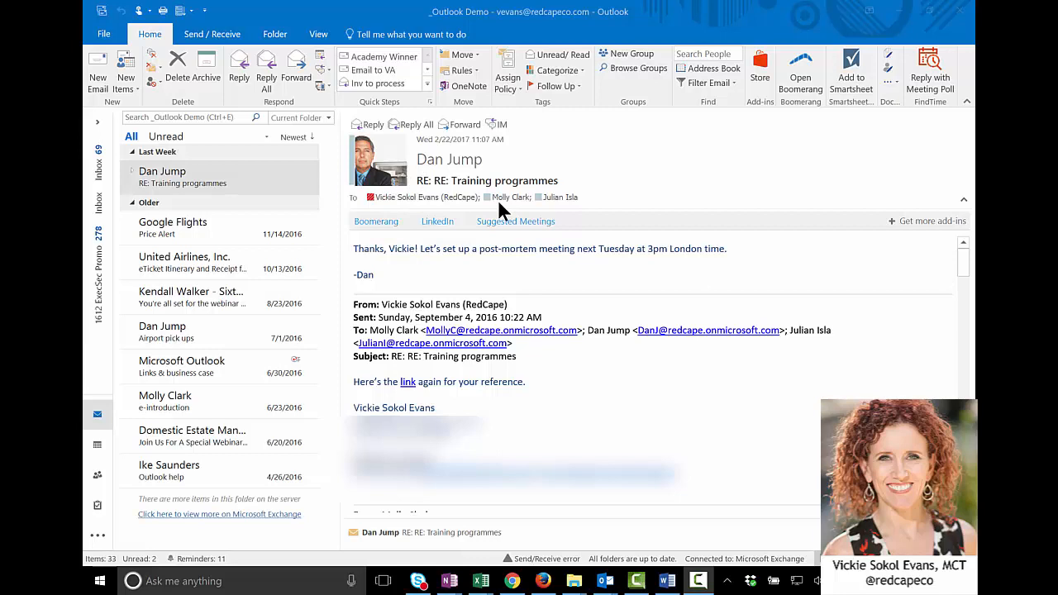
pyautogui.moveTo(551, 199)
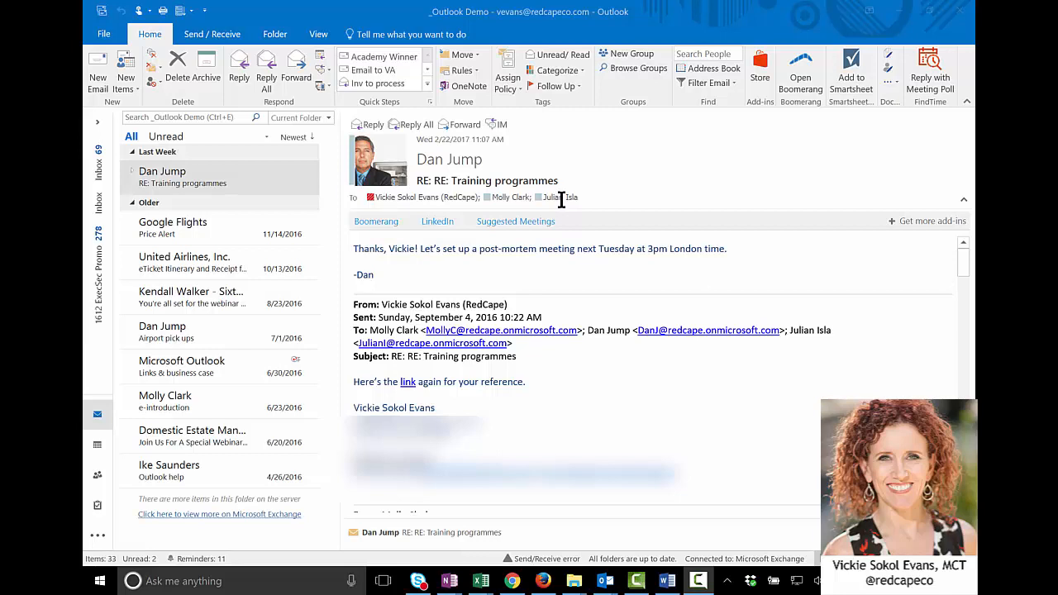
pyautogui.moveTo(317, 64)
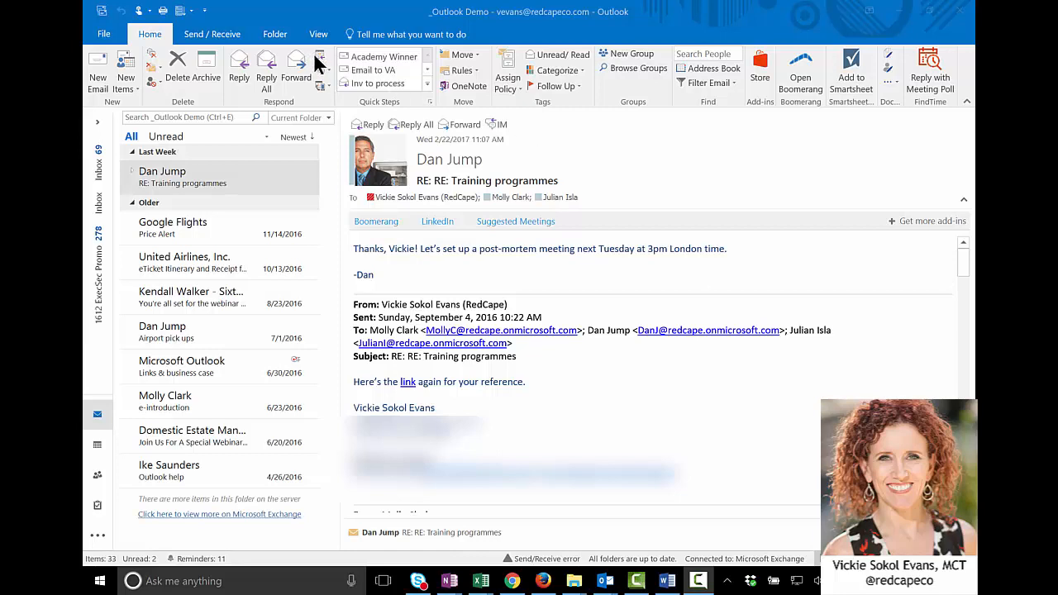
pyautogui.moveTo(324, 63)
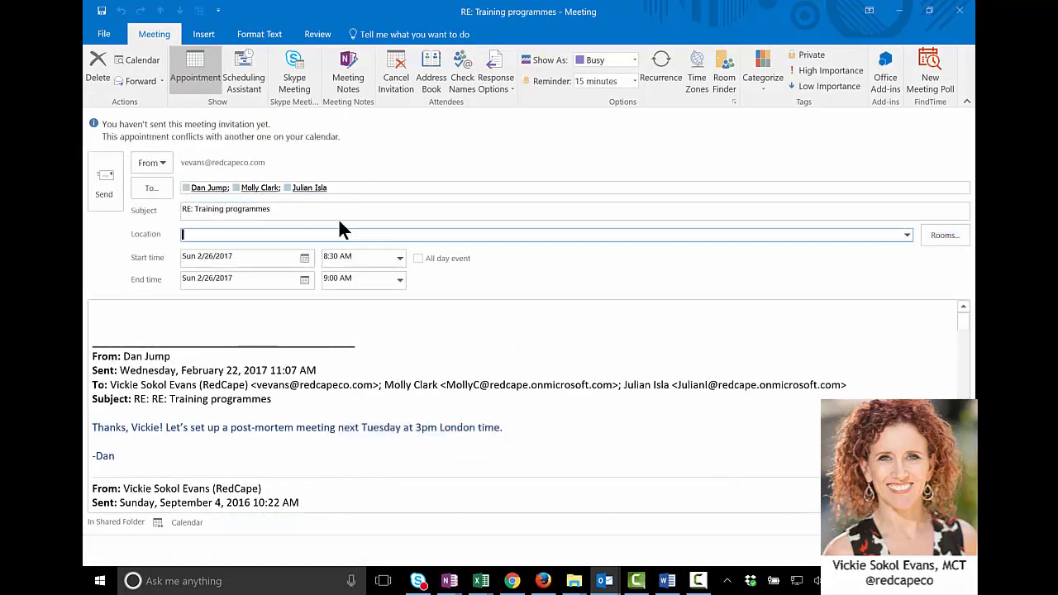
pyautogui.click(334, 208)
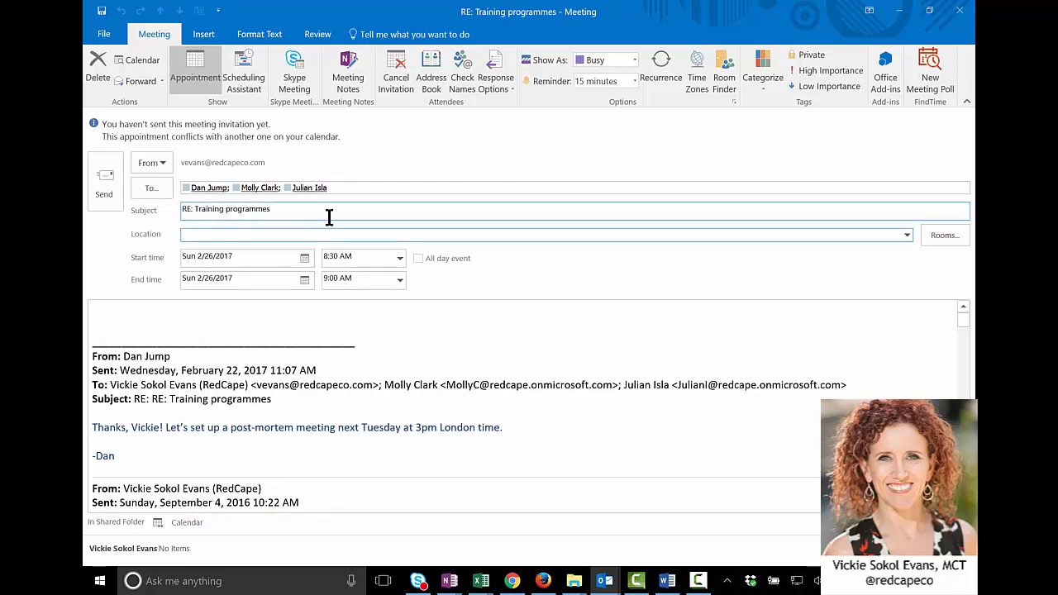
pyautogui.click(546, 234)
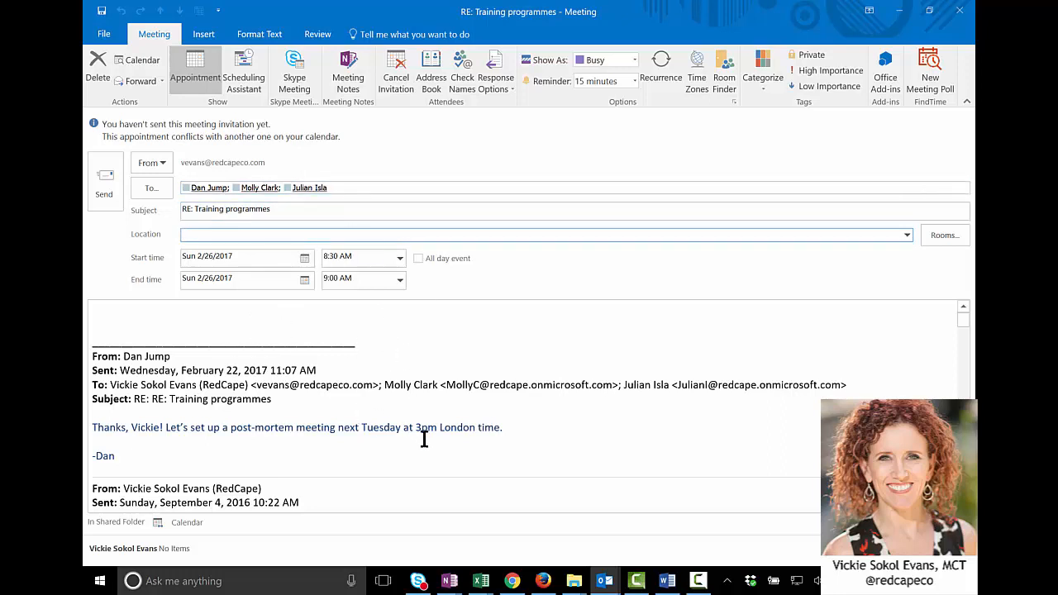
pyautogui.moveTo(462, 443)
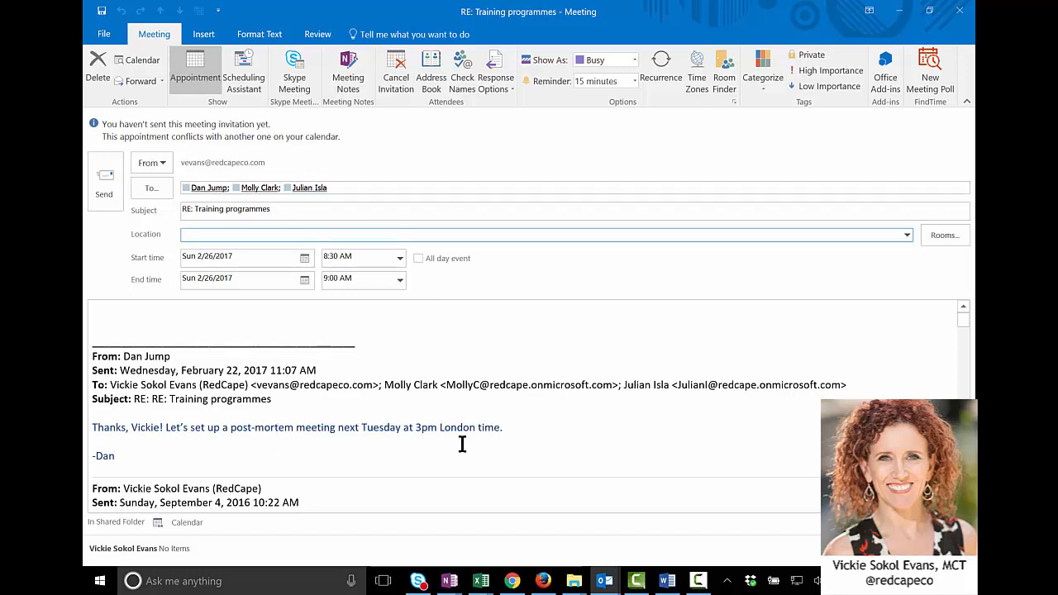
pyautogui.moveTo(420, 421)
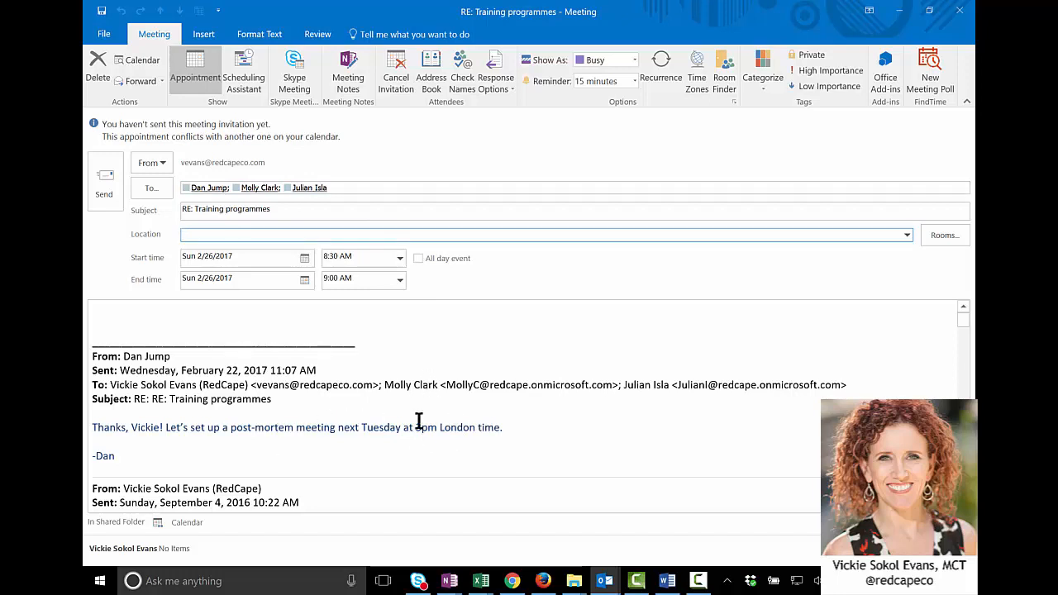
pyautogui.click(545, 235)
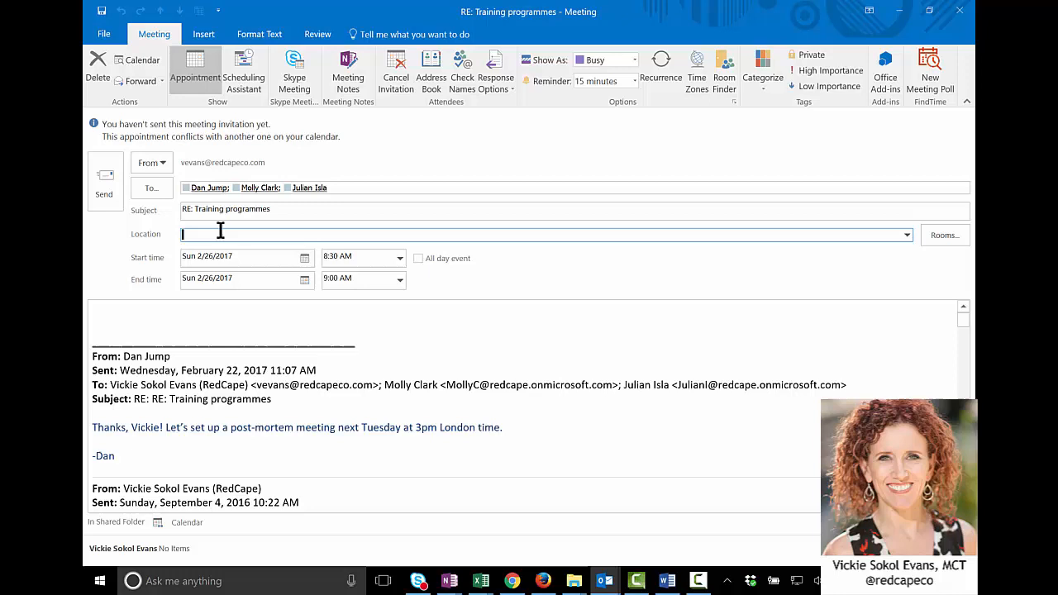
pyautogui.moveTo(404, 314)
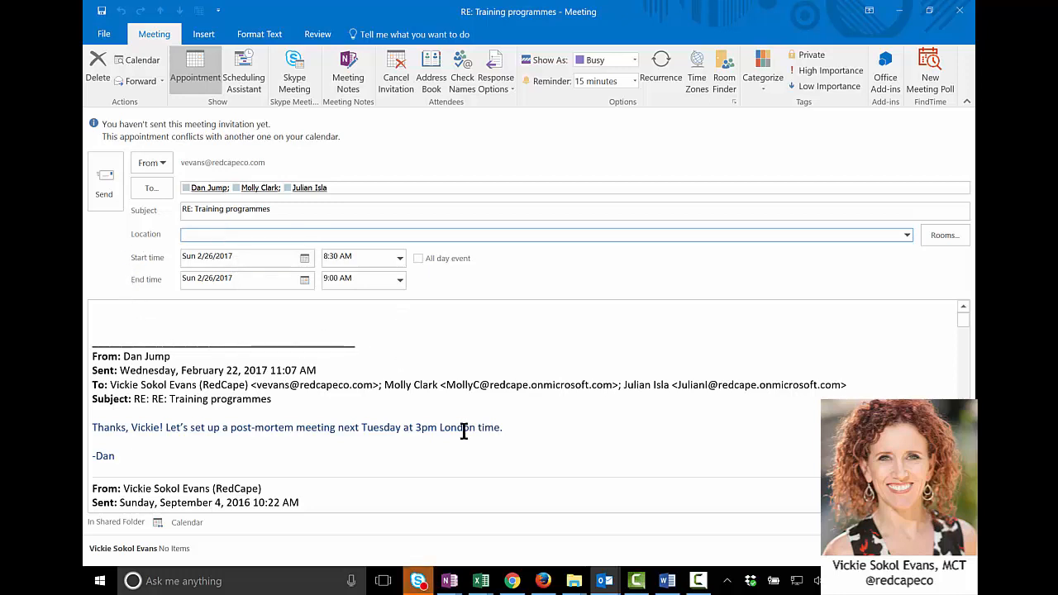
pyautogui.moveTo(416, 426)
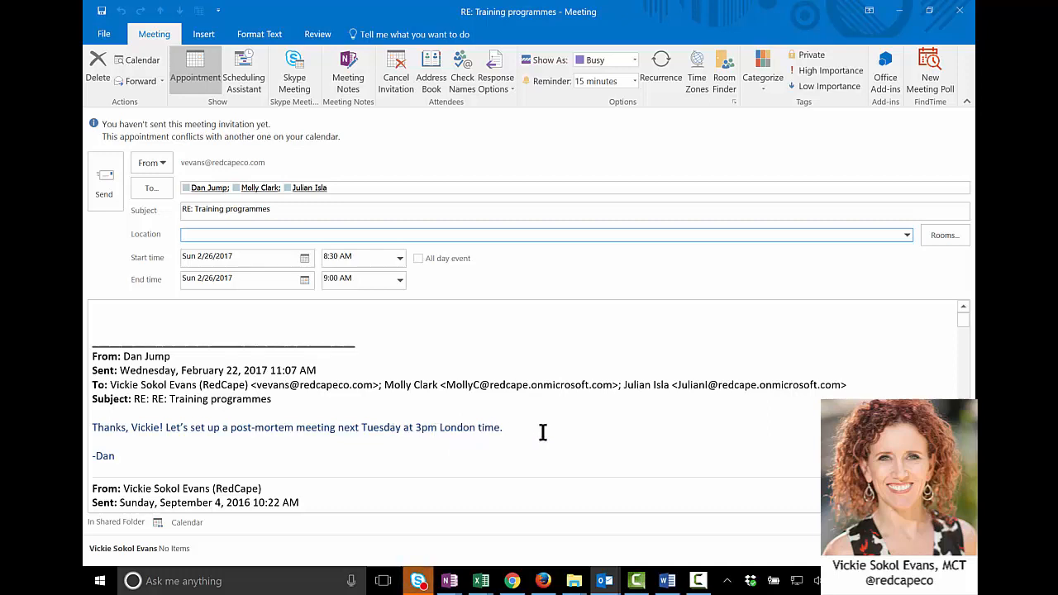
pyautogui.click(546, 234)
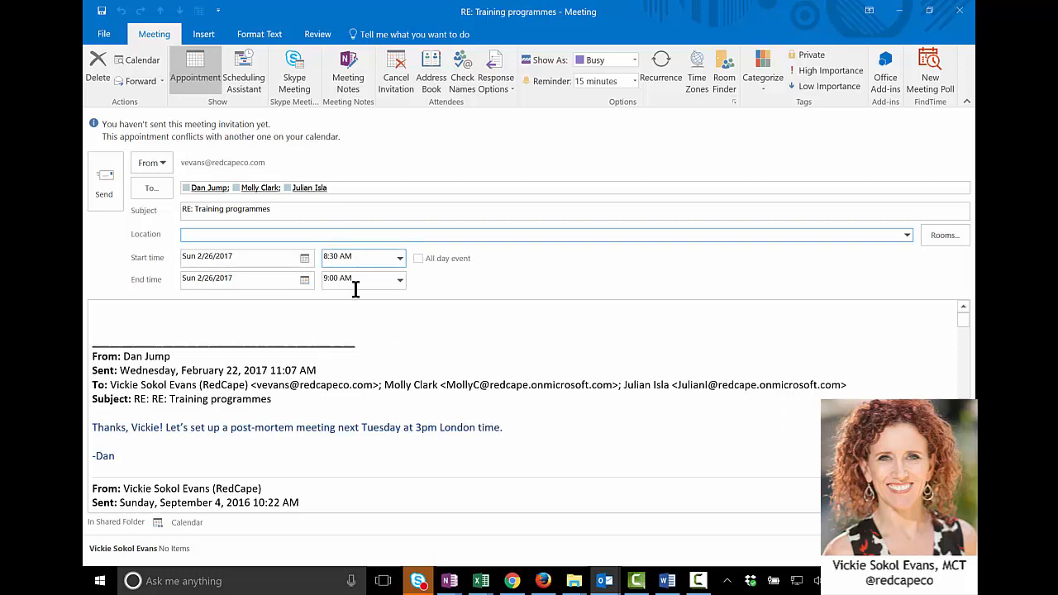
pyautogui.moveTo(697, 66)
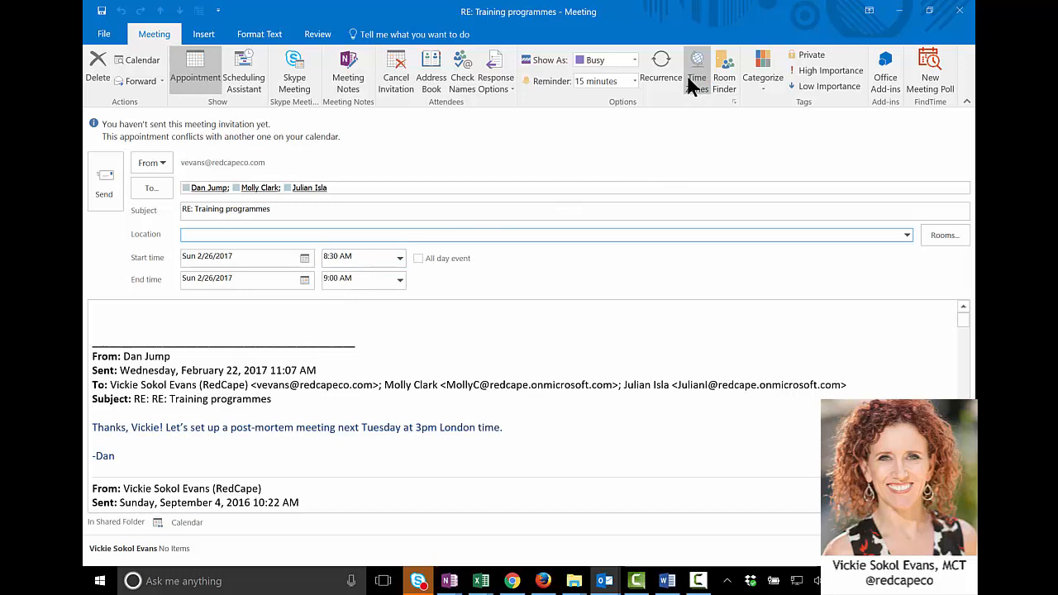
# - Show time zones and set the start time zone to (UTC+00:00) Dublin, Edinburgh, Lisbon, London
pyautogui.click(697, 69)
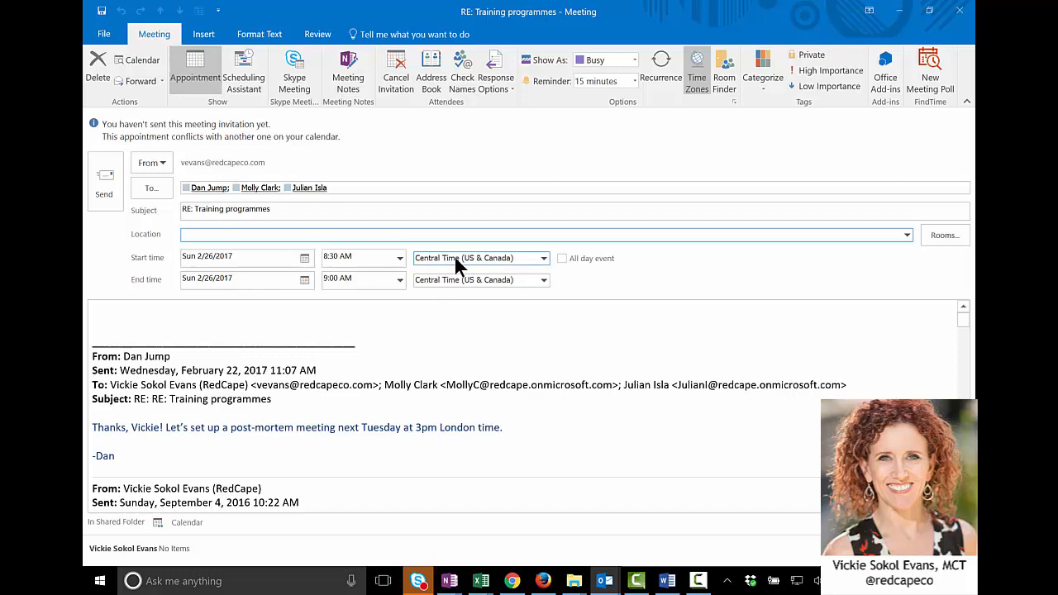
pyautogui.moveTo(478, 384)
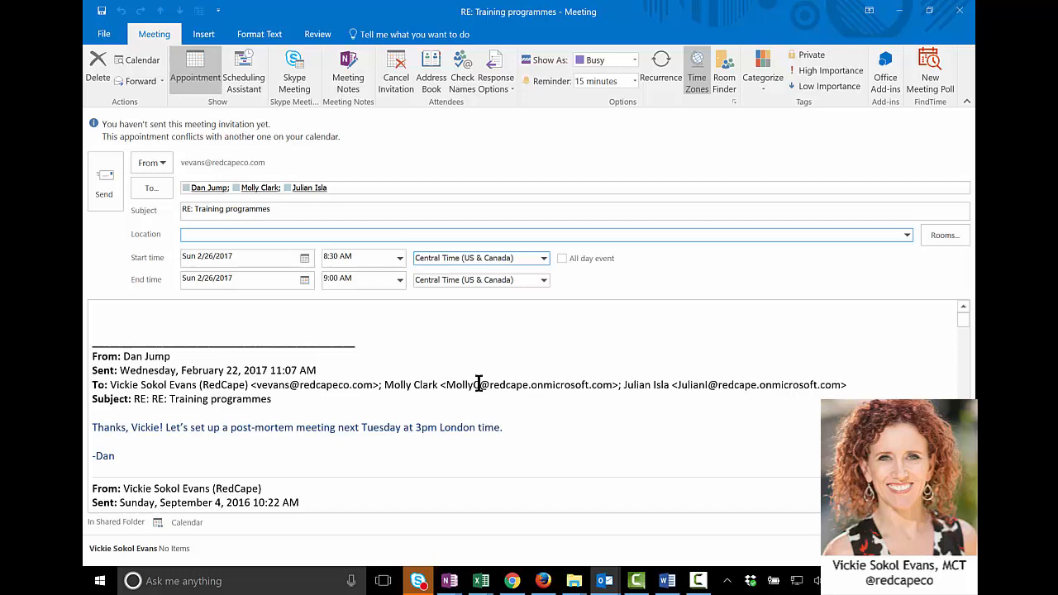
pyautogui.click(542, 258)
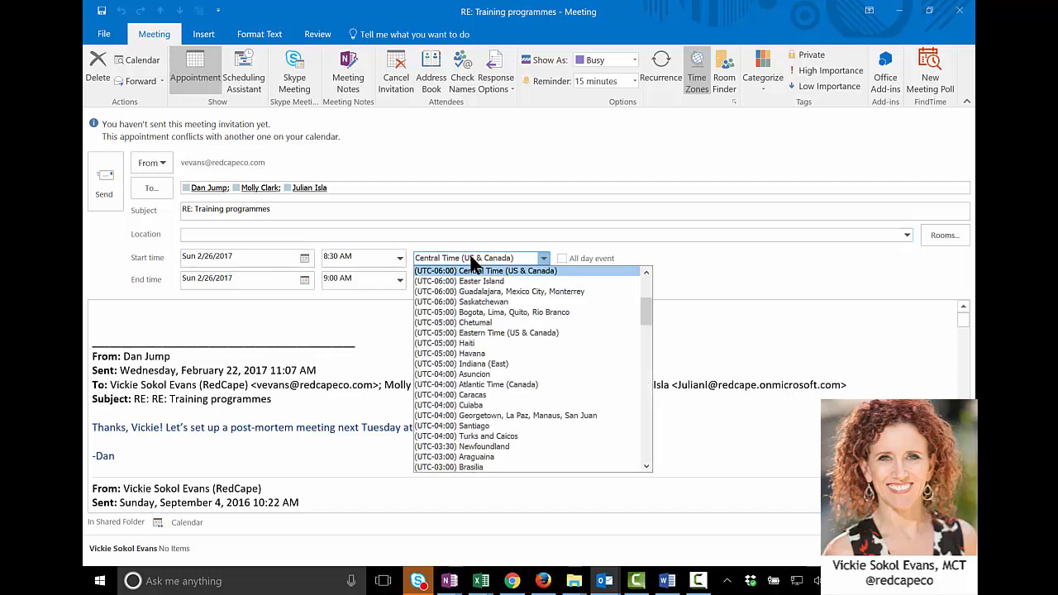
pyautogui.scroll(-3)
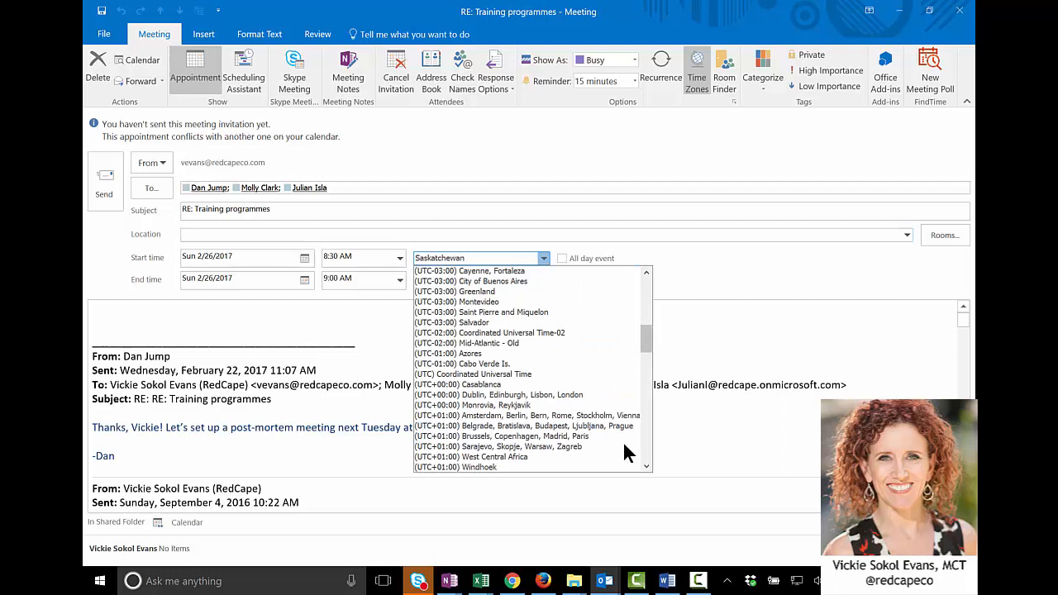
pyautogui.click(499, 393)
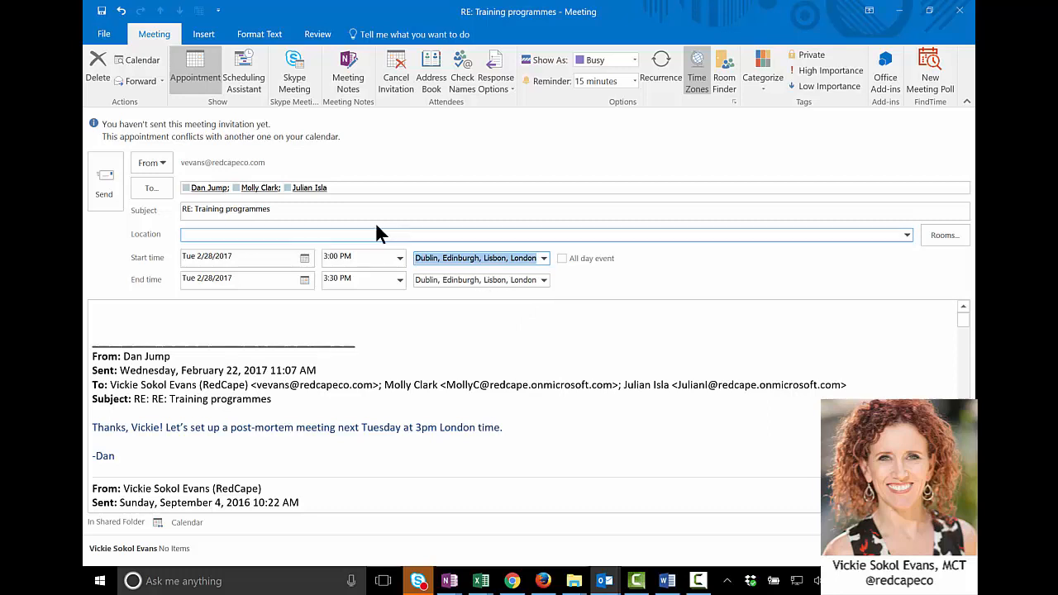
pyautogui.moveTo(350, 204)
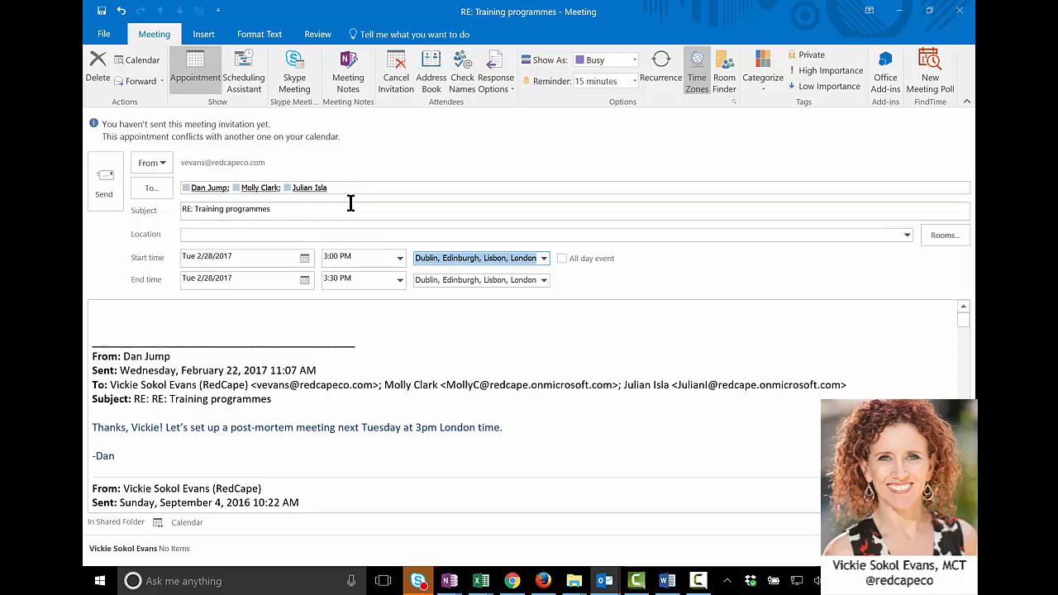